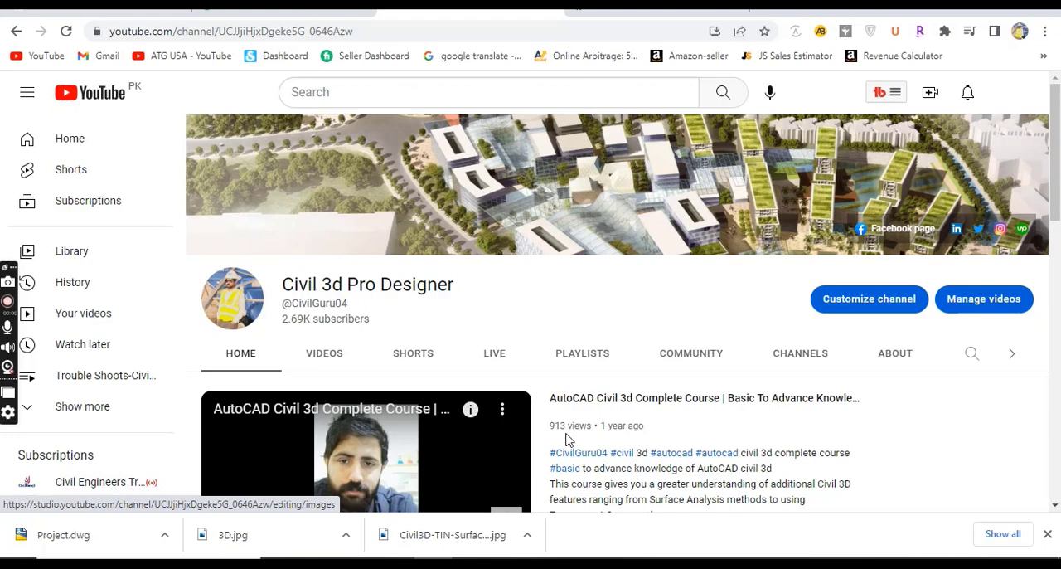
# Leave the YouTube video and switch the browser toward Facebook
pyautogui.scroll(-3)
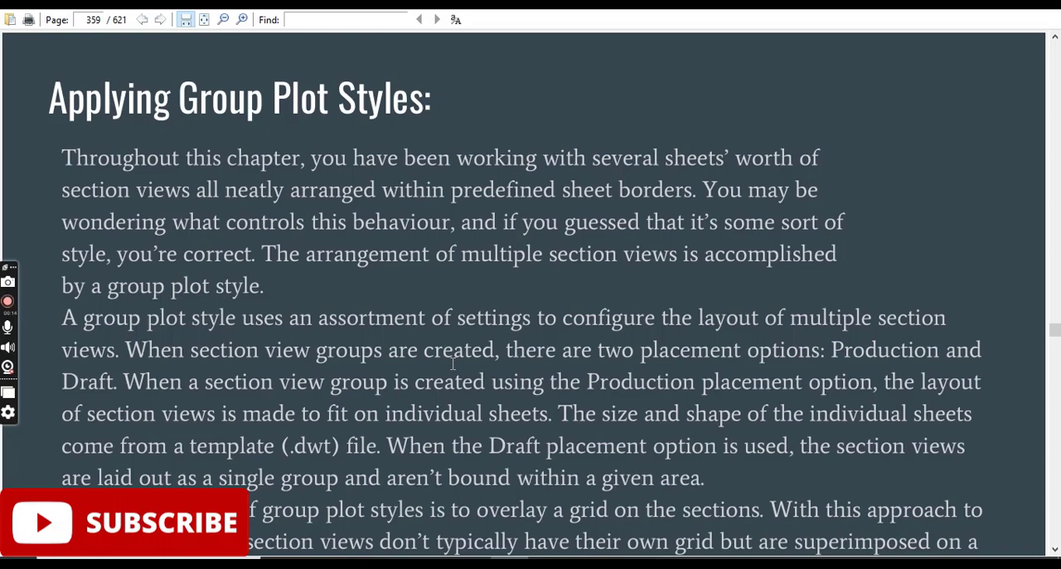
pyautogui.scroll(-3)
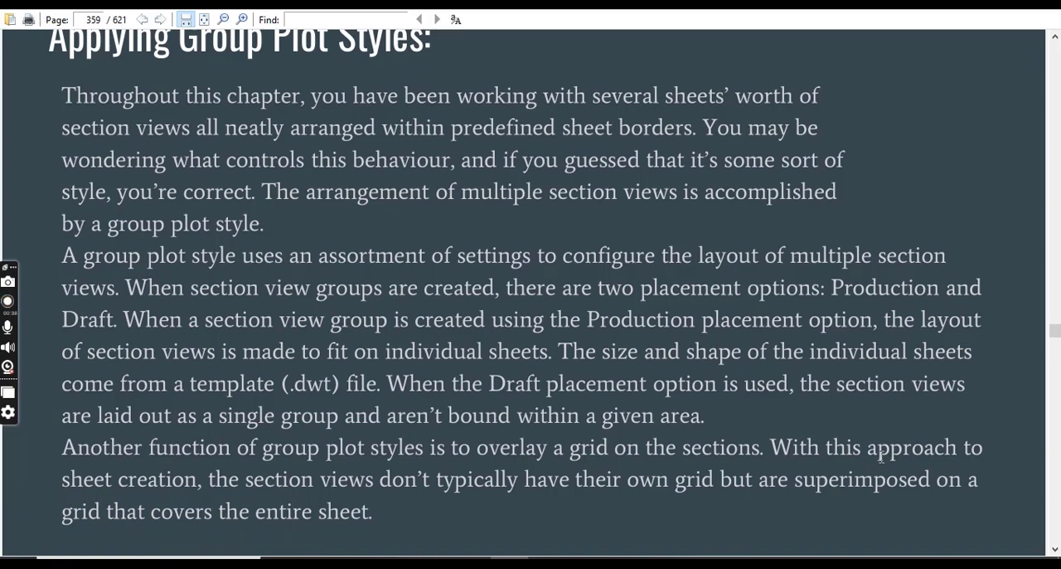
pyautogui.click(8, 301)
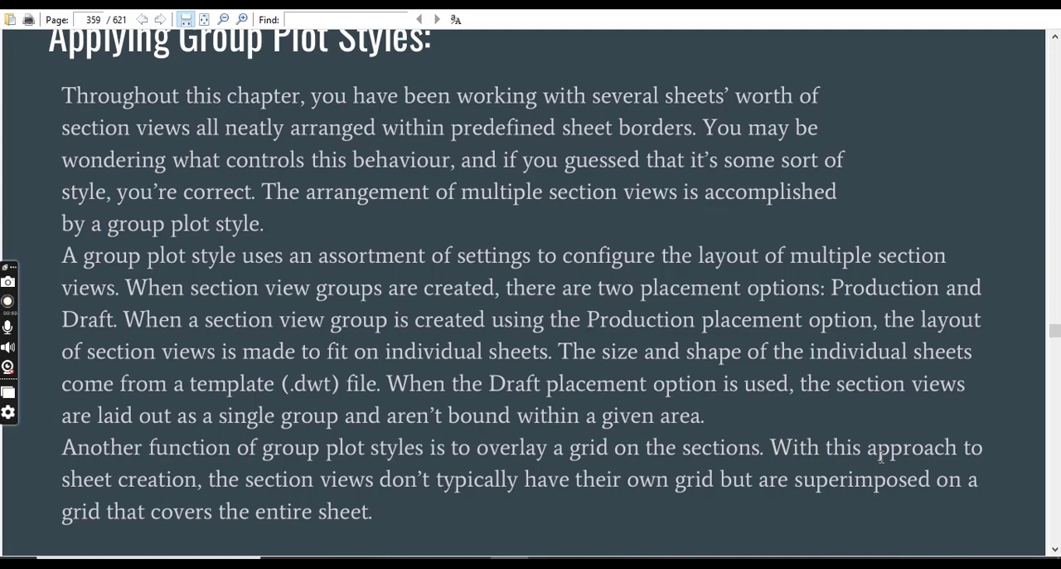
pyautogui.click(7, 301)
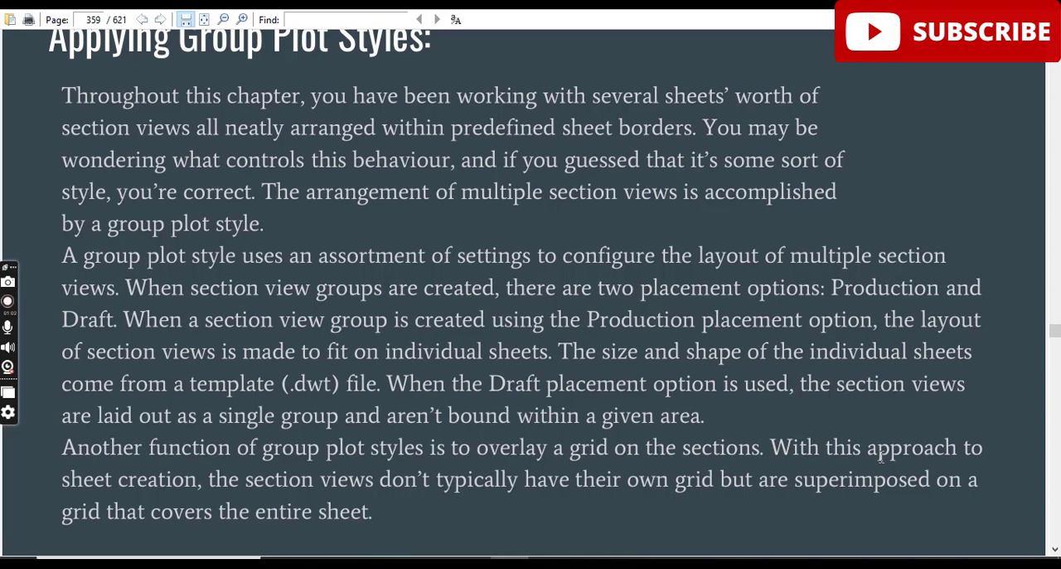
pyautogui.click(7, 301)
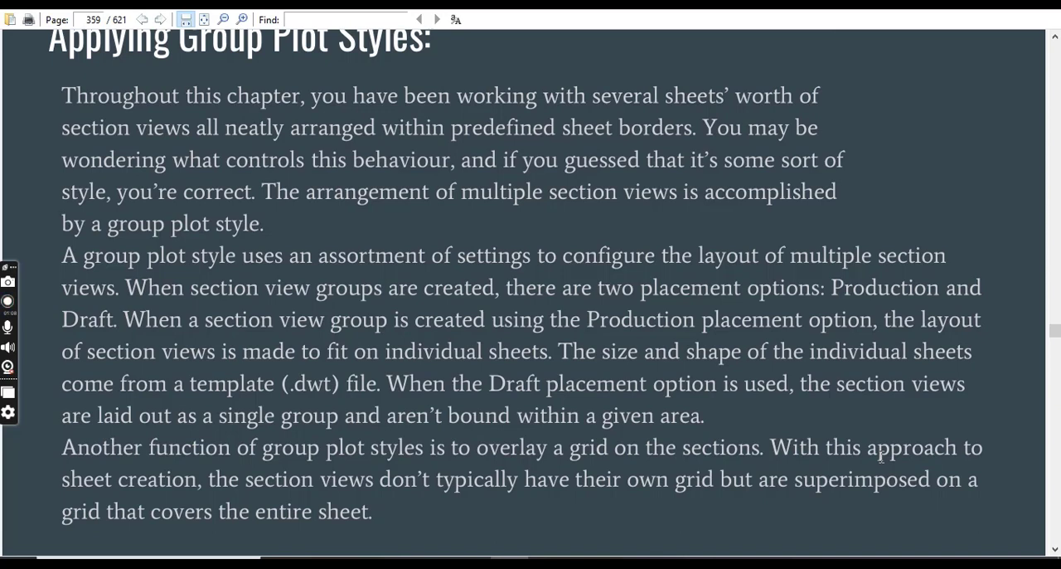
pyautogui.click(8, 301)
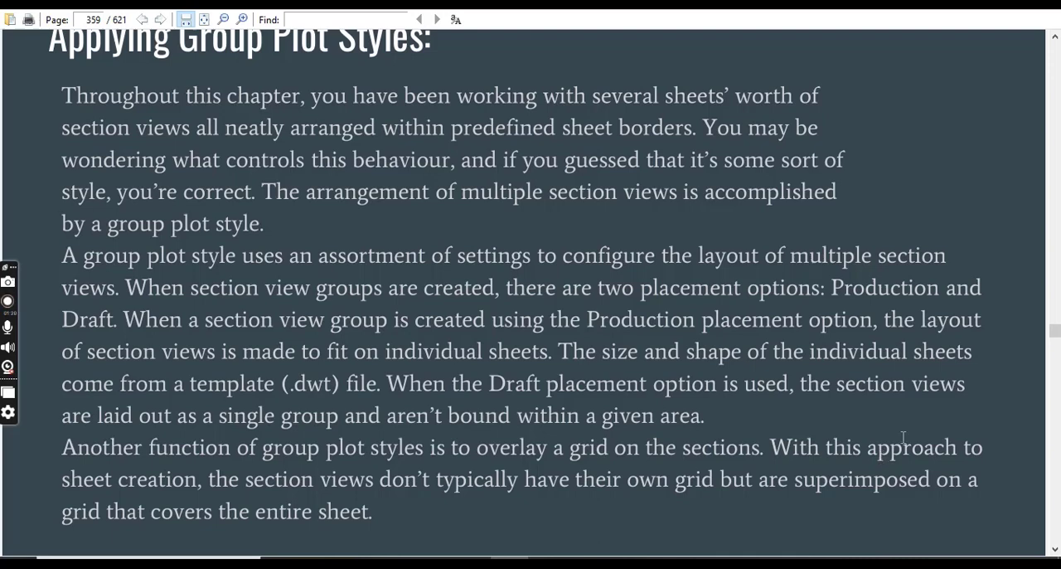
pyautogui.click(8, 300)
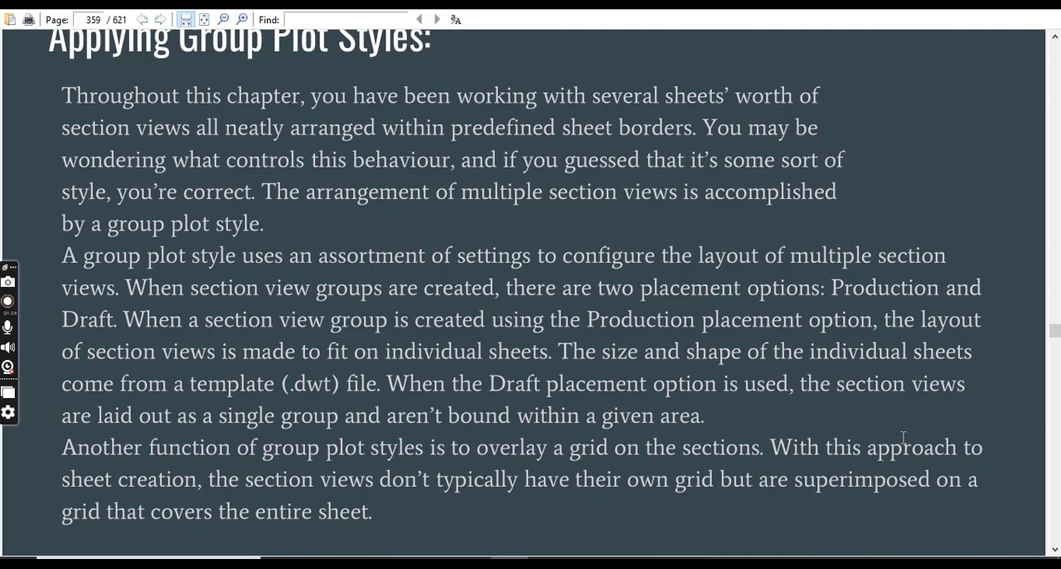
# Bring up the Civil 3d Pro Designer Facebook page with its posts and intro sections
pyautogui.click(8, 301)
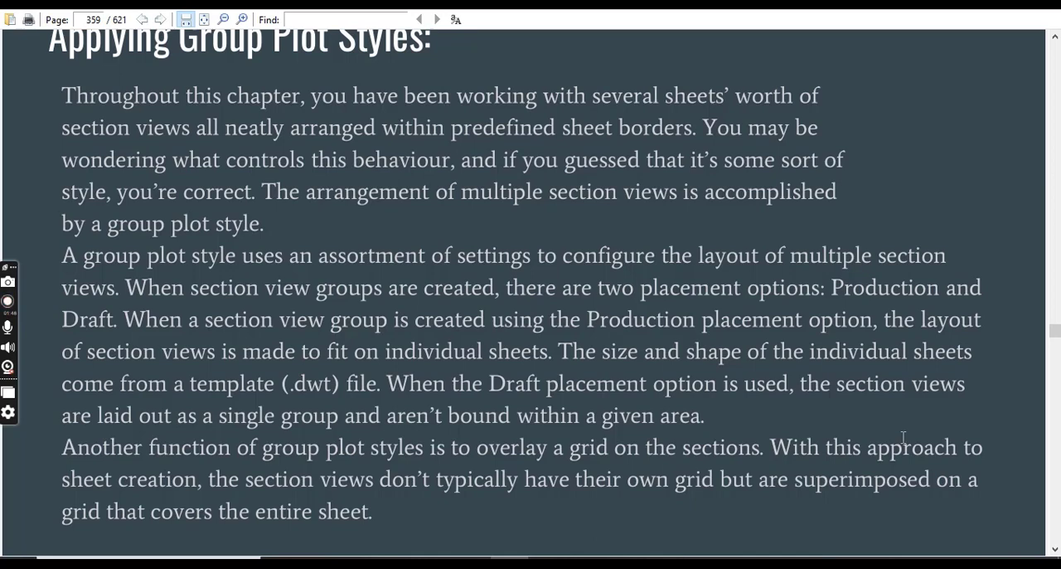
pyautogui.click(7, 300)
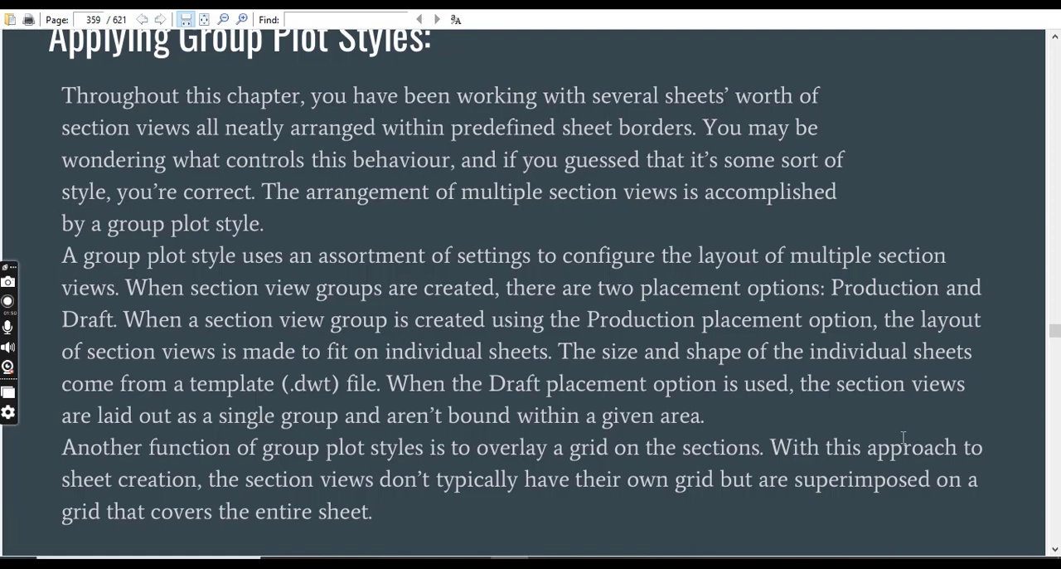
pyautogui.click(7, 300)
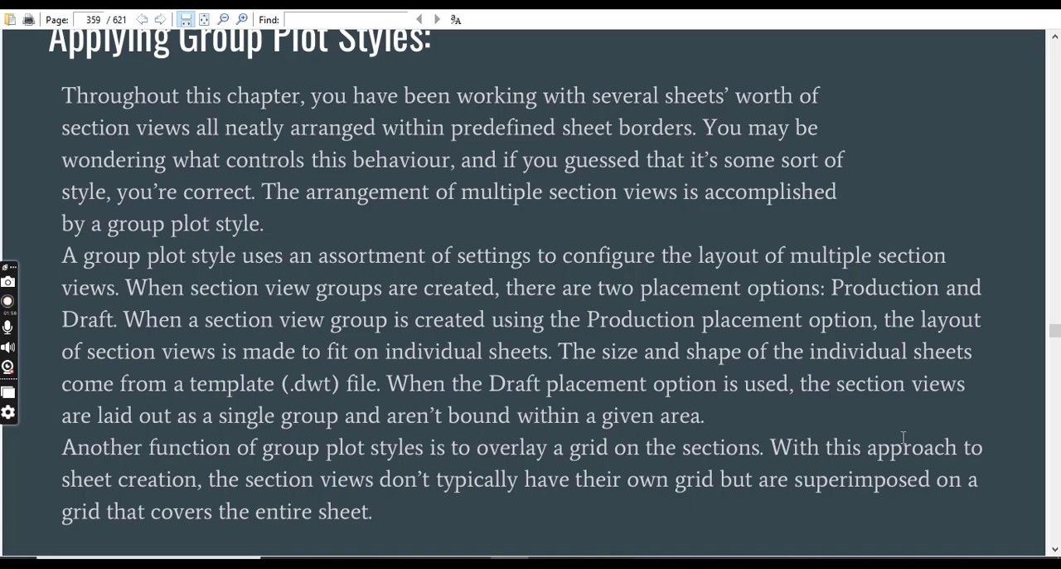
pyautogui.click(7, 300)
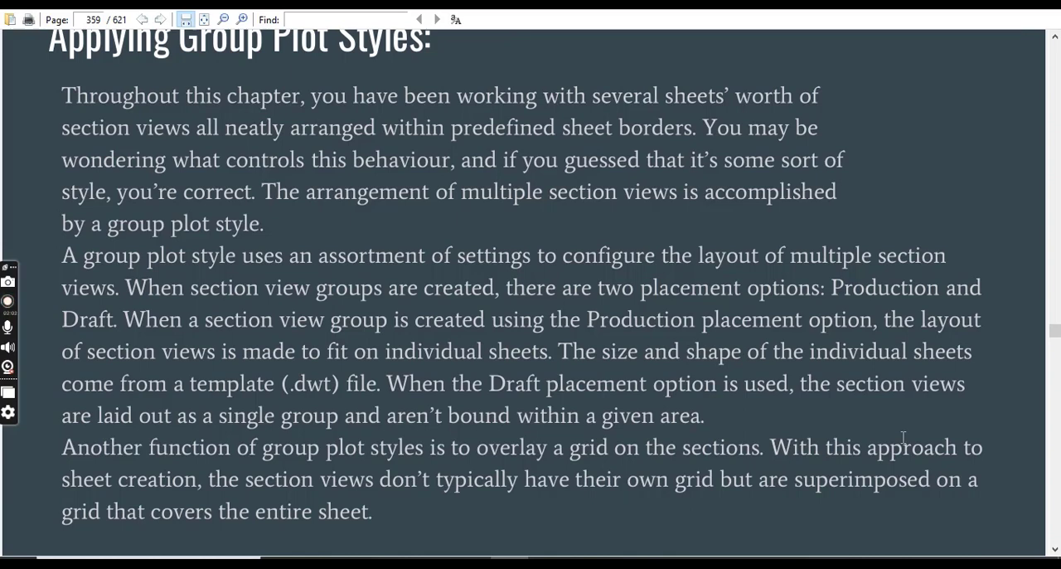
pyautogui.click(8, 301)
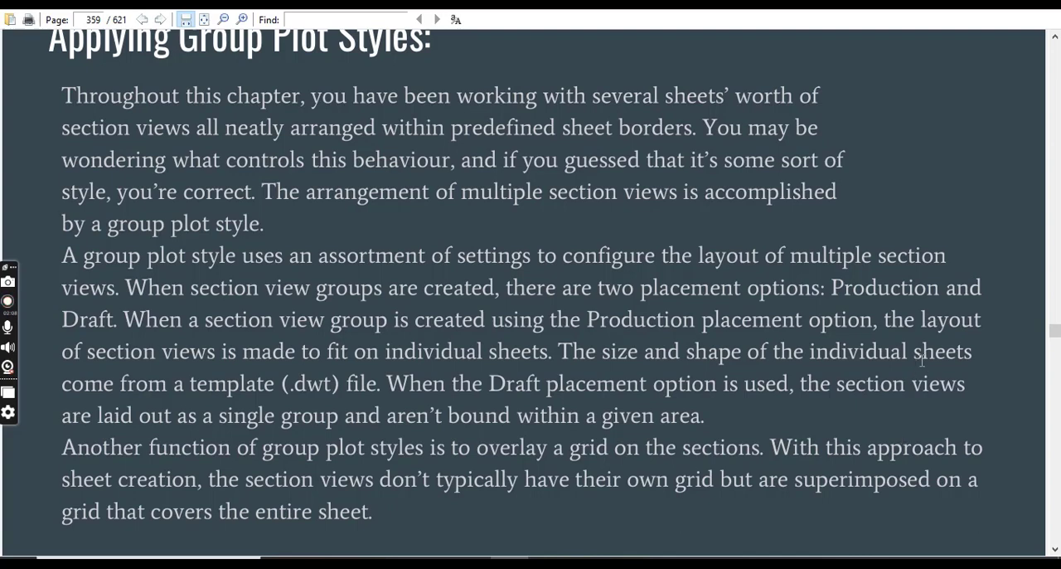
pyautogui.click(7, 301)
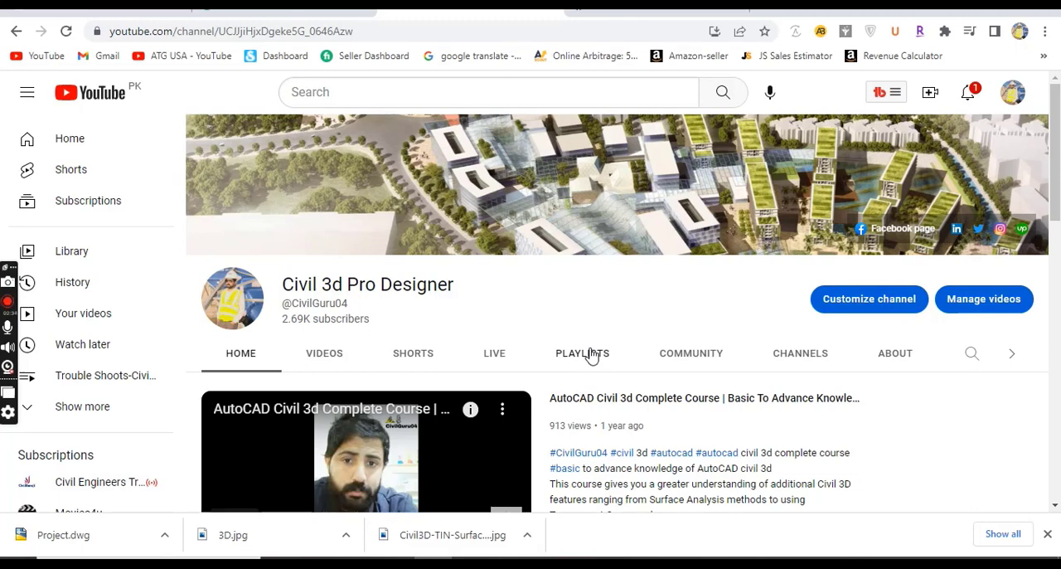
pyautogui.click(582, 353)
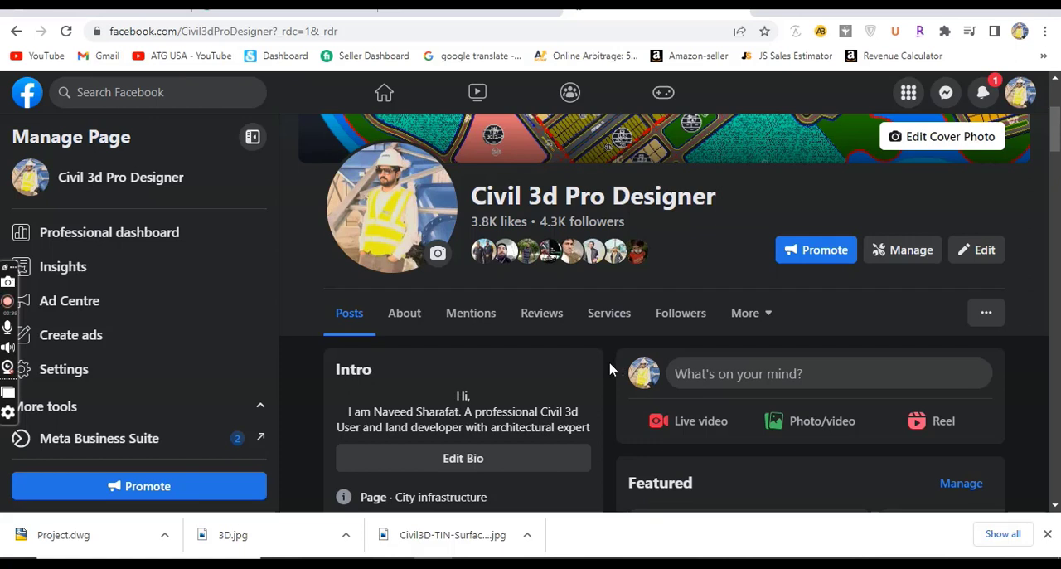
pyautogui.moveTo(591, 400)
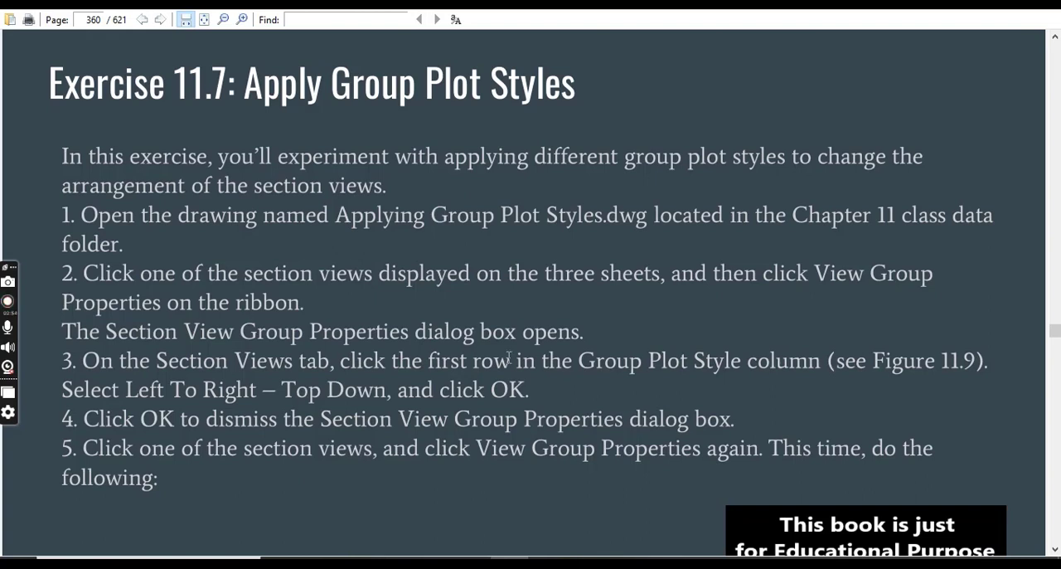
# Switch to the PDF reader on page 360 with Exercise 11.7 on applying group plot styles
pyautogui.click(8, 300)
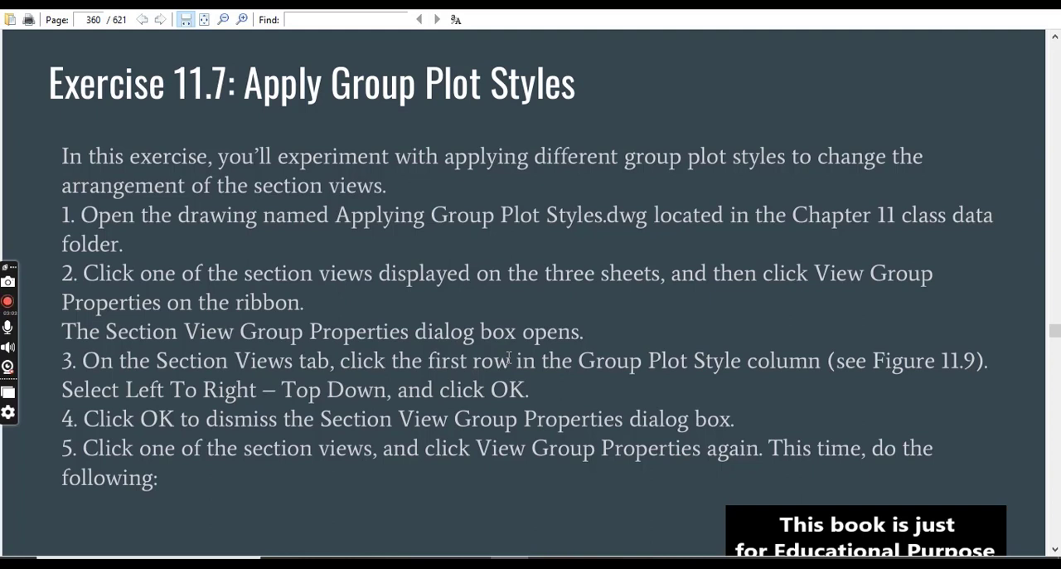
pyautogui.click(9, 301)
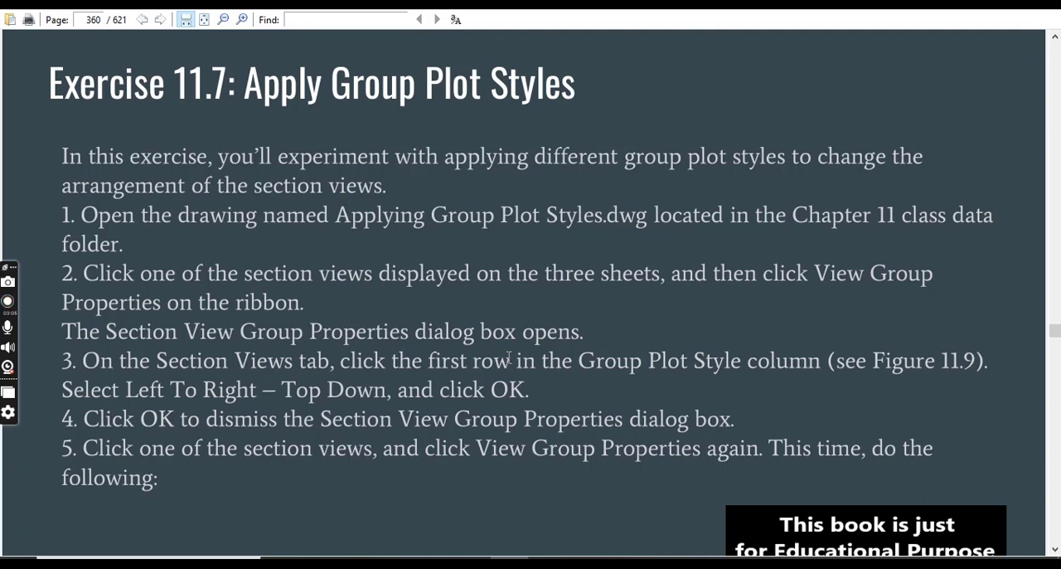
pyautogui.click(7, 300)
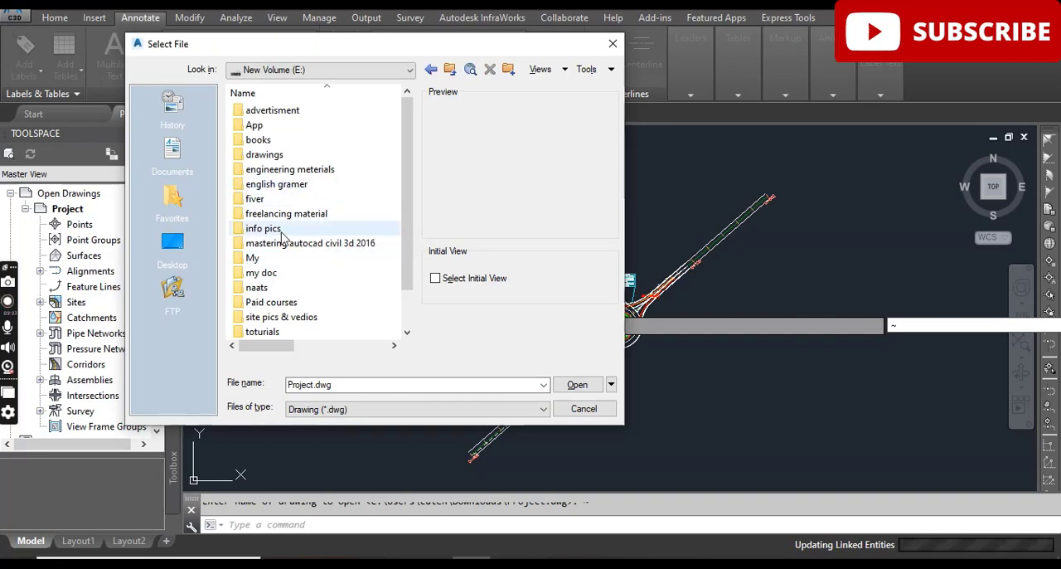
# Open Applying Group Plot Styles.dwg from the Chapter 11 folder under books/civil 3d
pyautogui.click(258, 139)
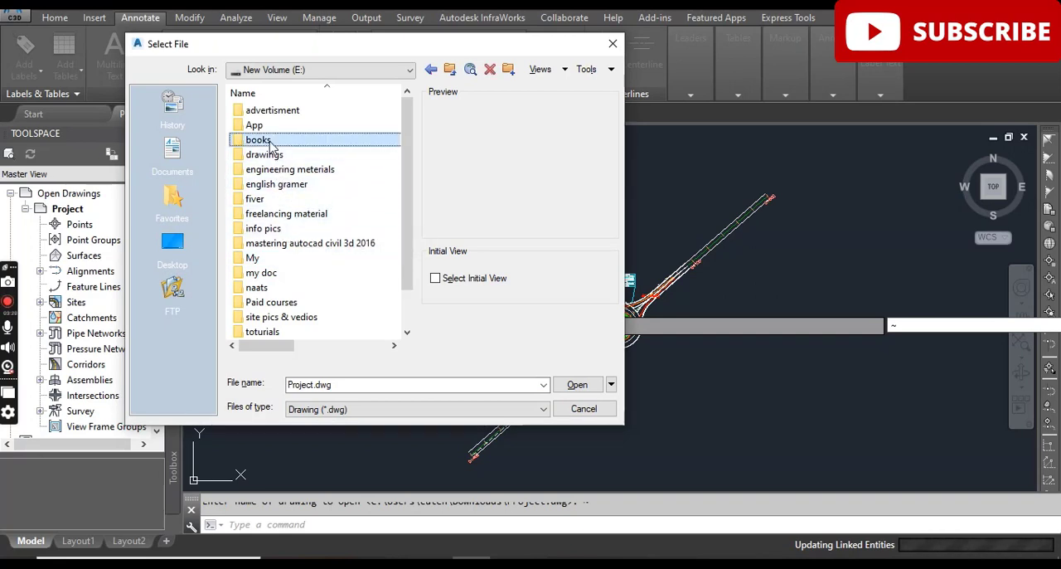
pyautogui.doubleClick(258, 139)
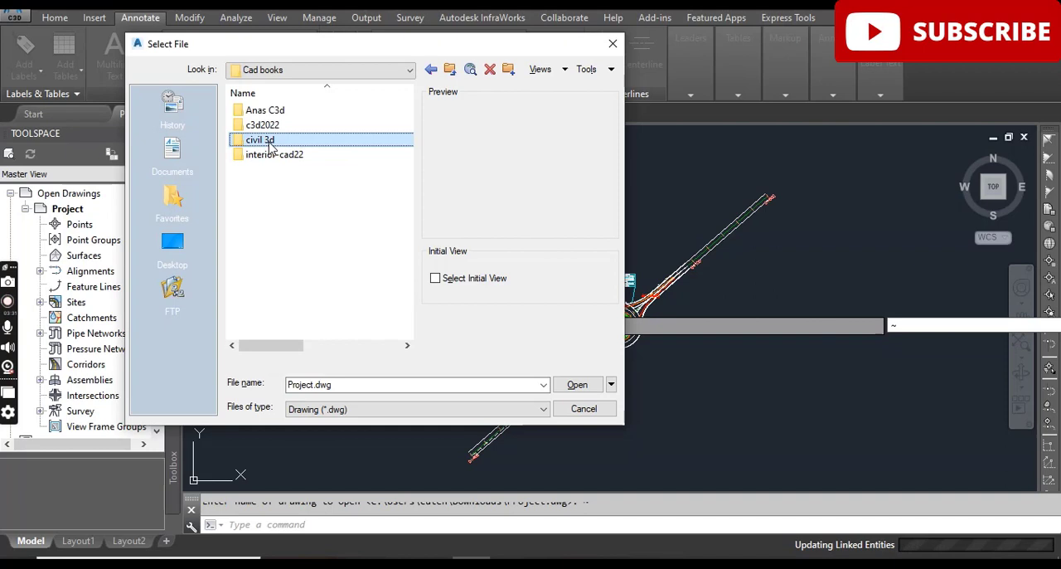
pyautogui.doubleClick(259, 139)
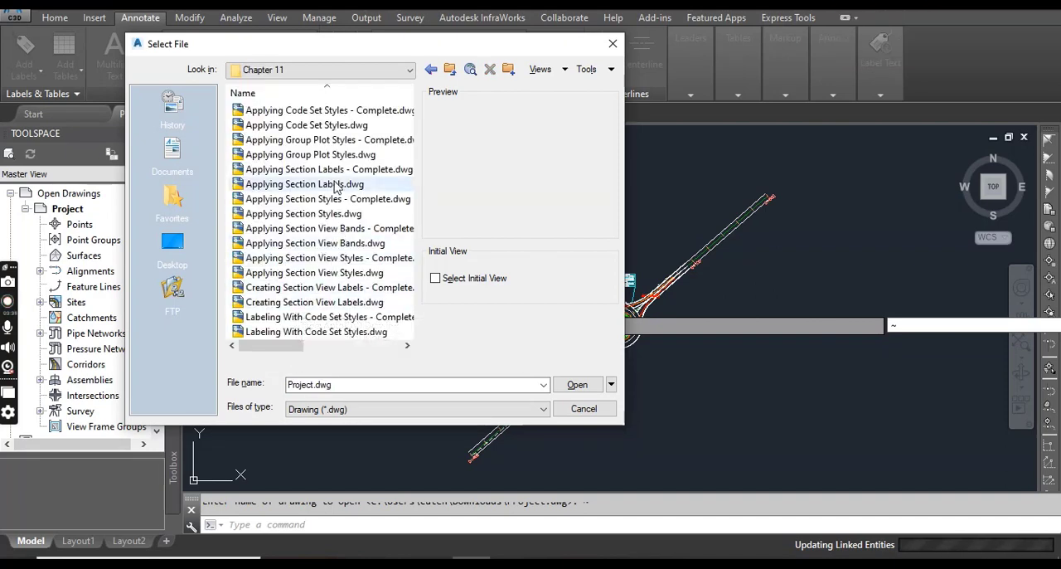
pyautogui.click(310, 154)
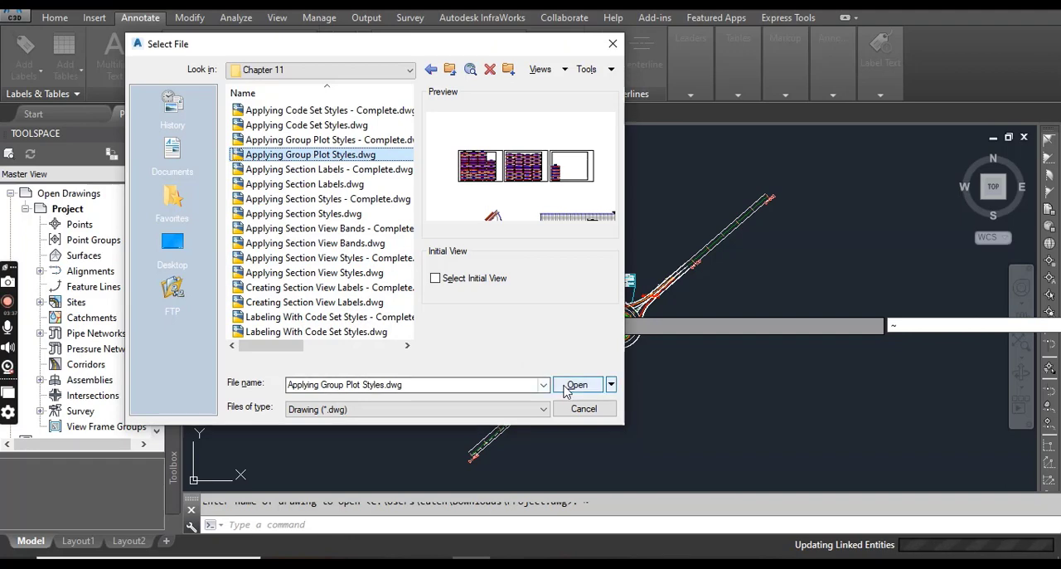
pyautogui.click(576, 384)
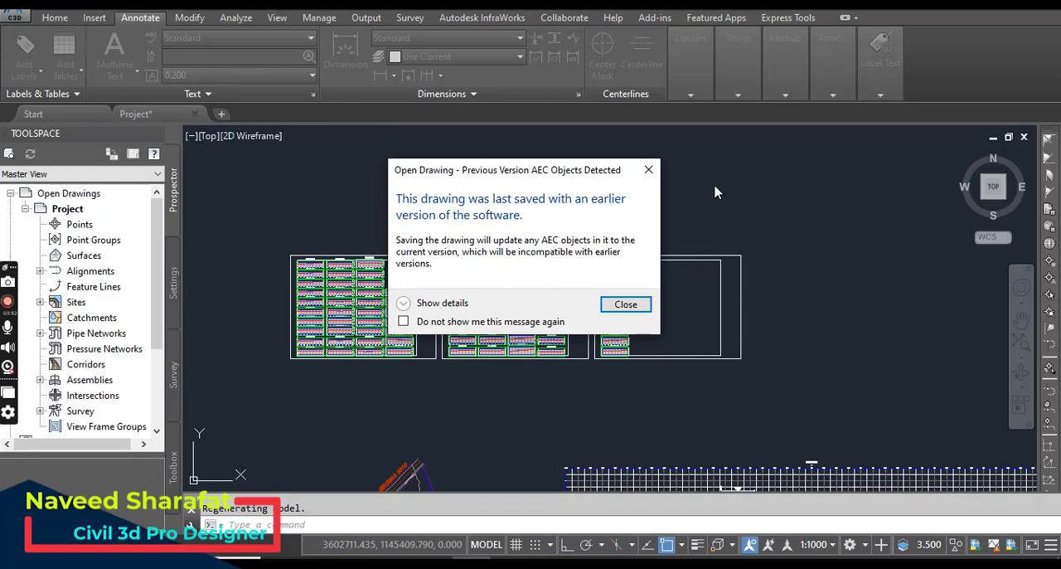
# Dismiss the Previous Version AEC Objects Detected warning on the opened drawing
pyautogui.click(626, 303)
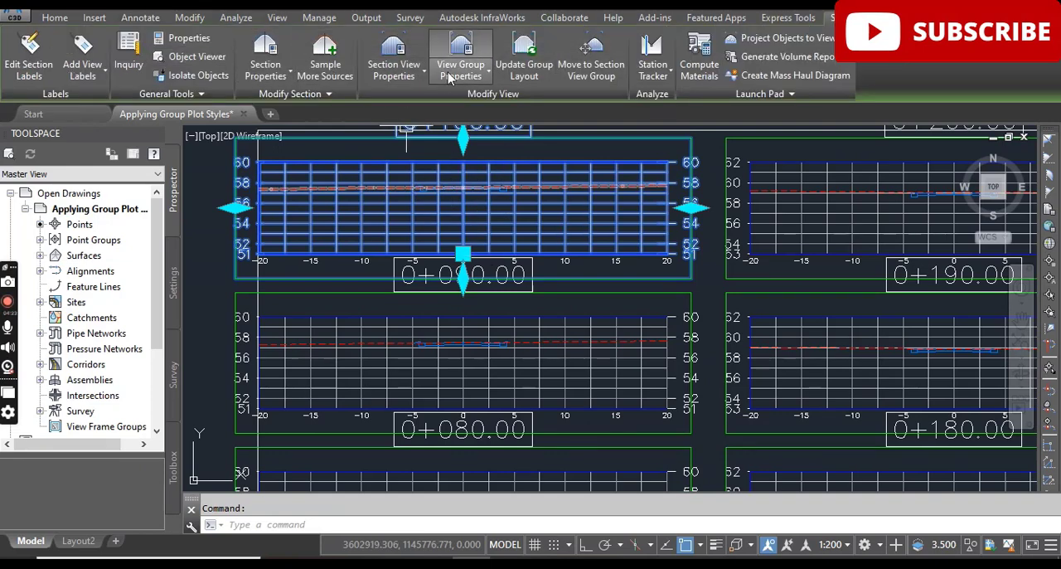
# Bring up Section View Group Properties for Section View Group - 1 from the Modify View panel
pyautogui.click(460, 58)
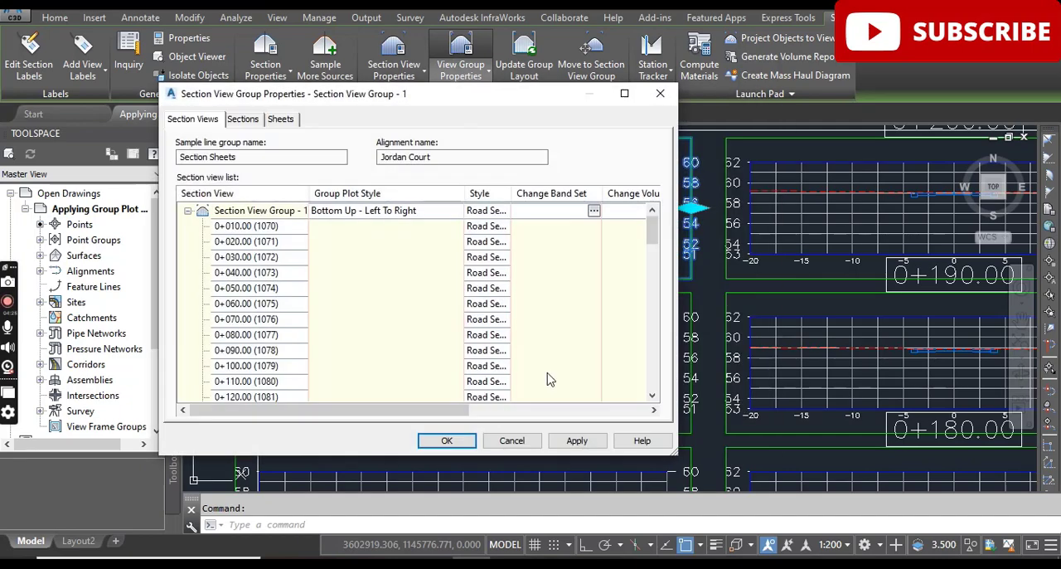
pyautogui.click(460, 54)
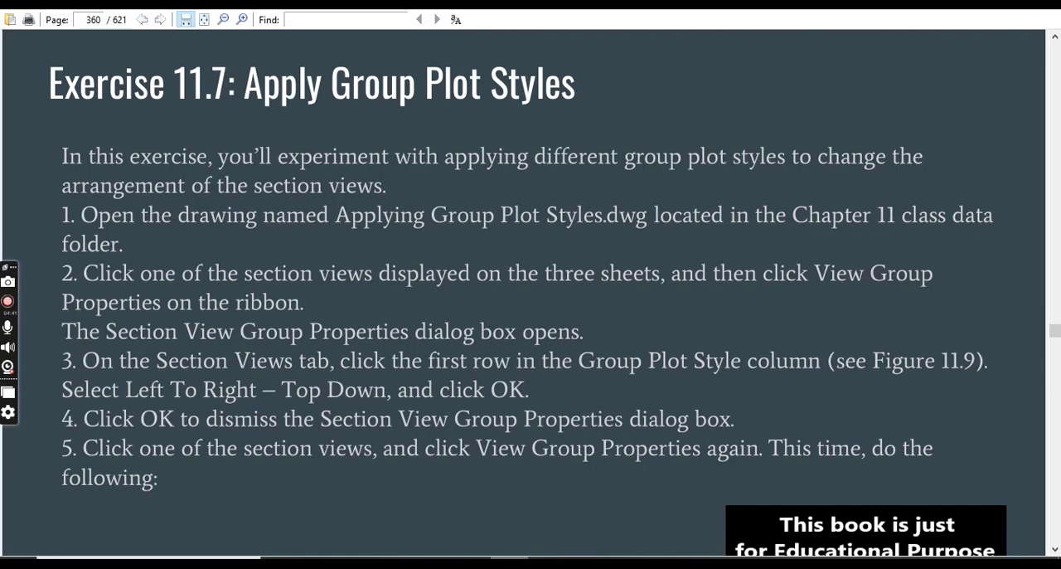
# Switch to the PDF reader showing Exercise 11.7's steps on page 360
pyautogui.click(7, 301)
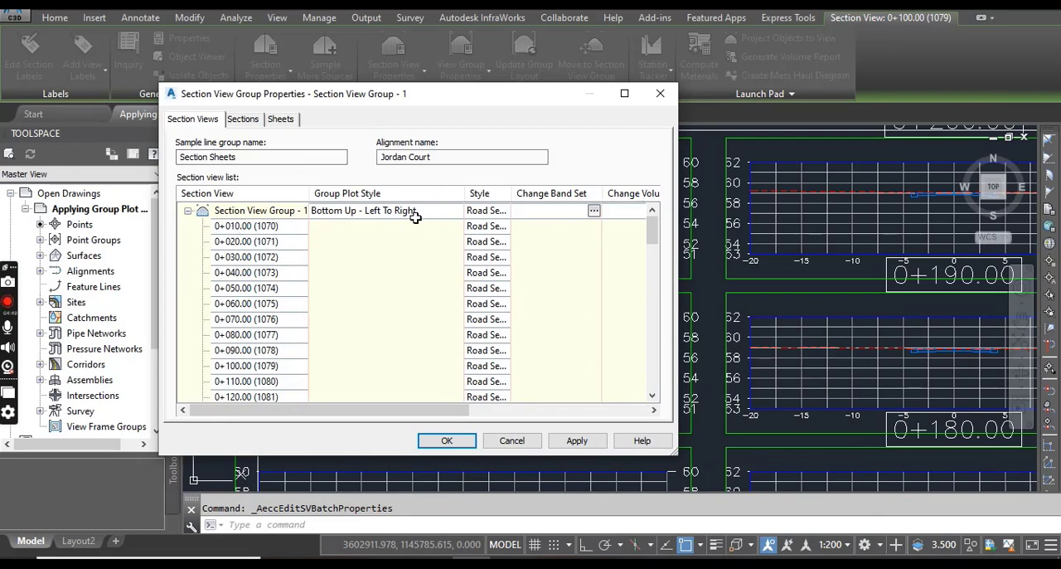
pyautogui.moveTo(414, 211)
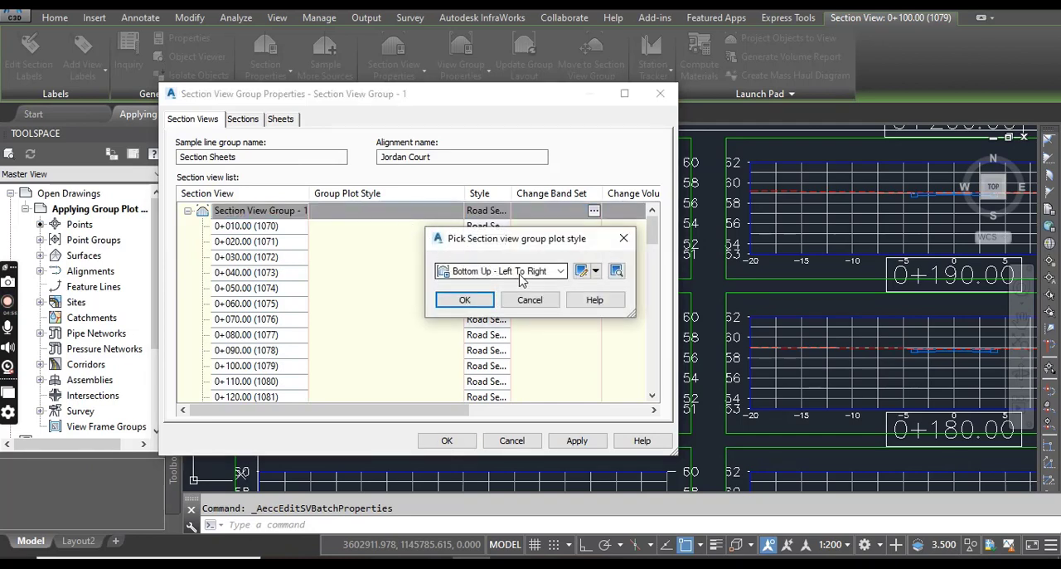
# Change the group plot style from Bottom Up - Left To Right to Left To Right - Top Down and apply it
pyautogui.click(560, 270)
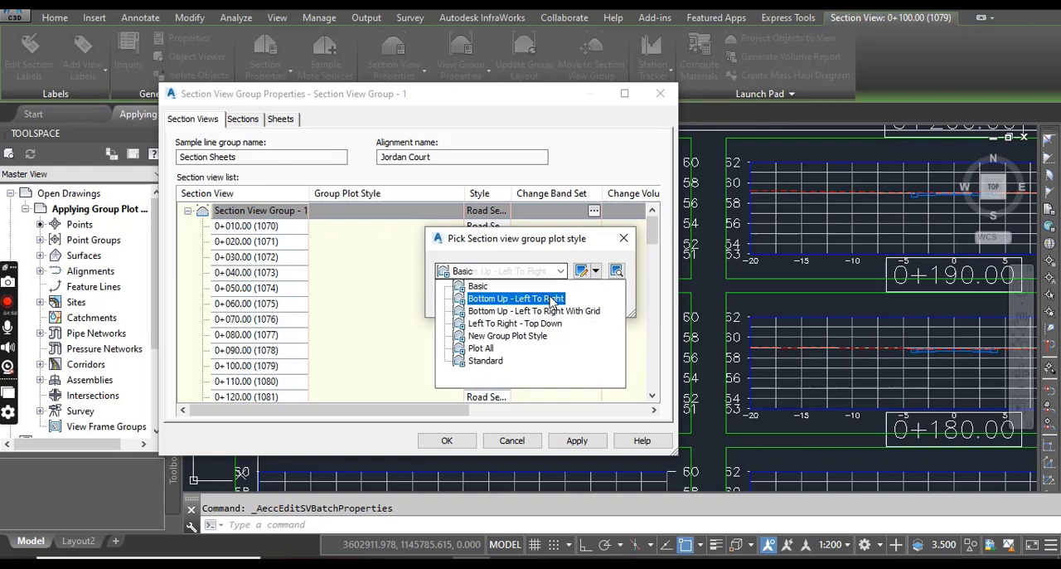
pyautogui.click(514, 323)
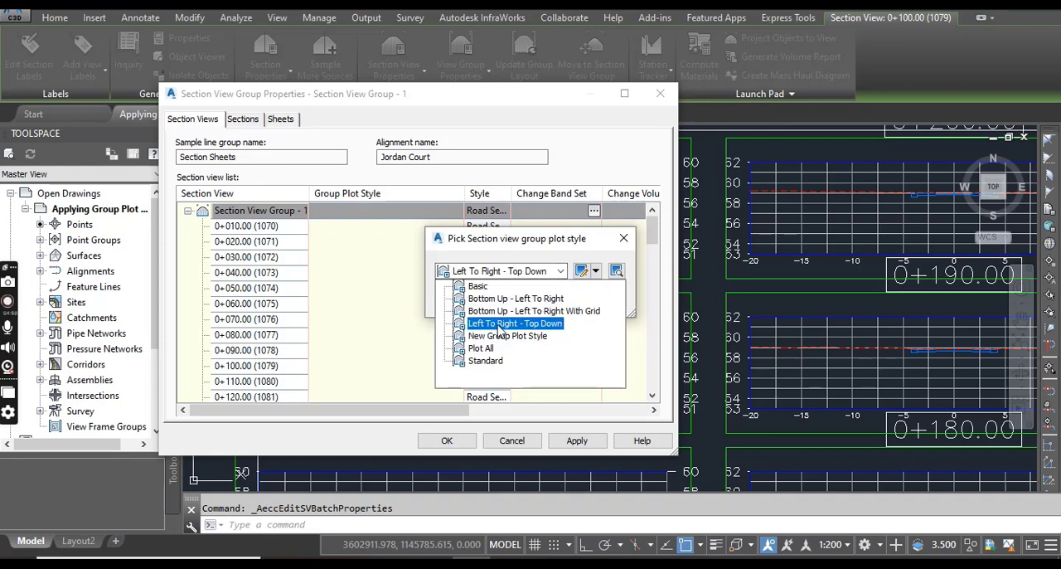
pyautogui.moveTo(547, 329)
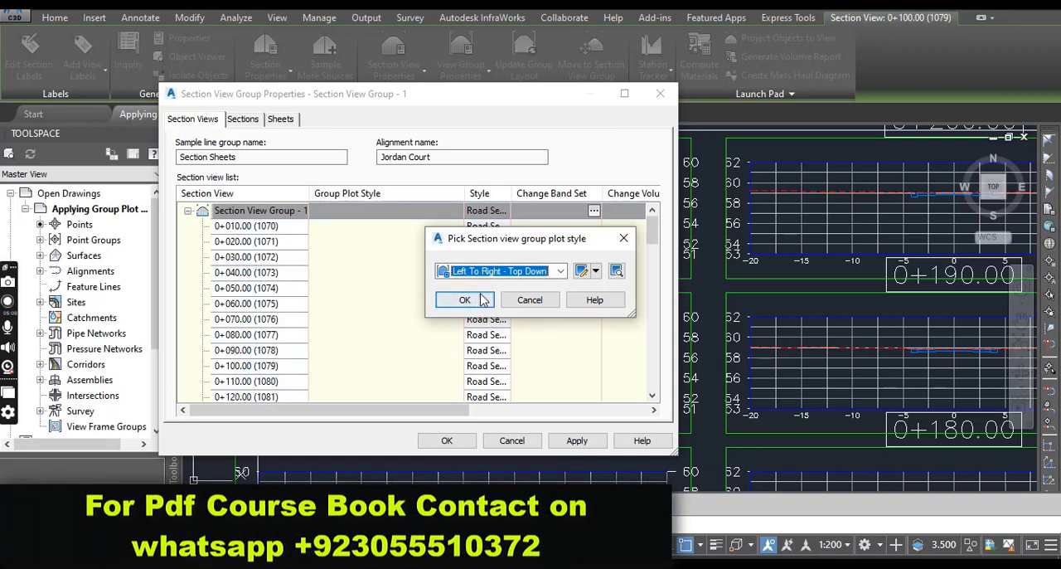
pyautogui.click(464, 299)
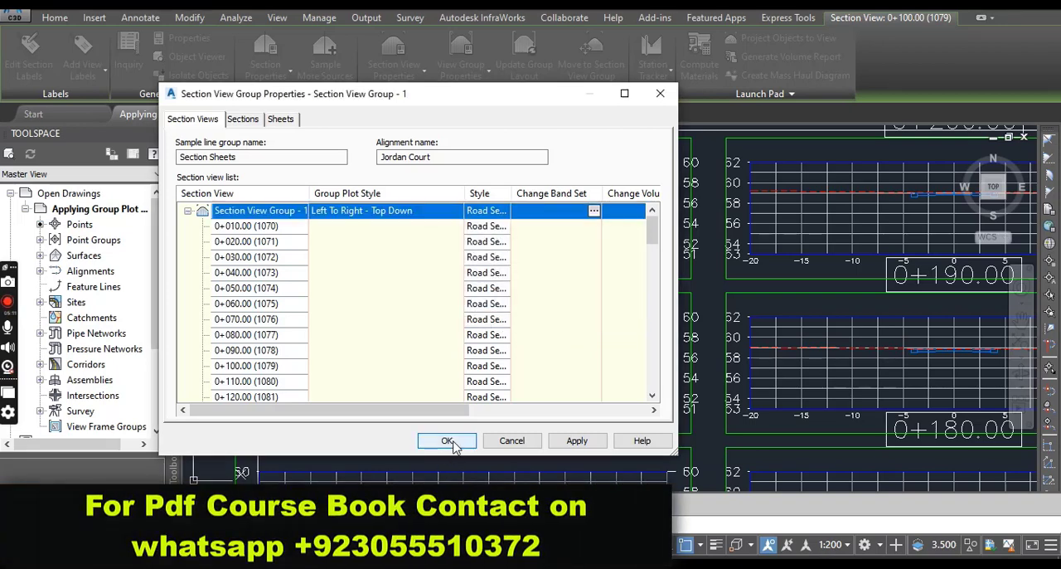
pyautogui.click(447, 440)
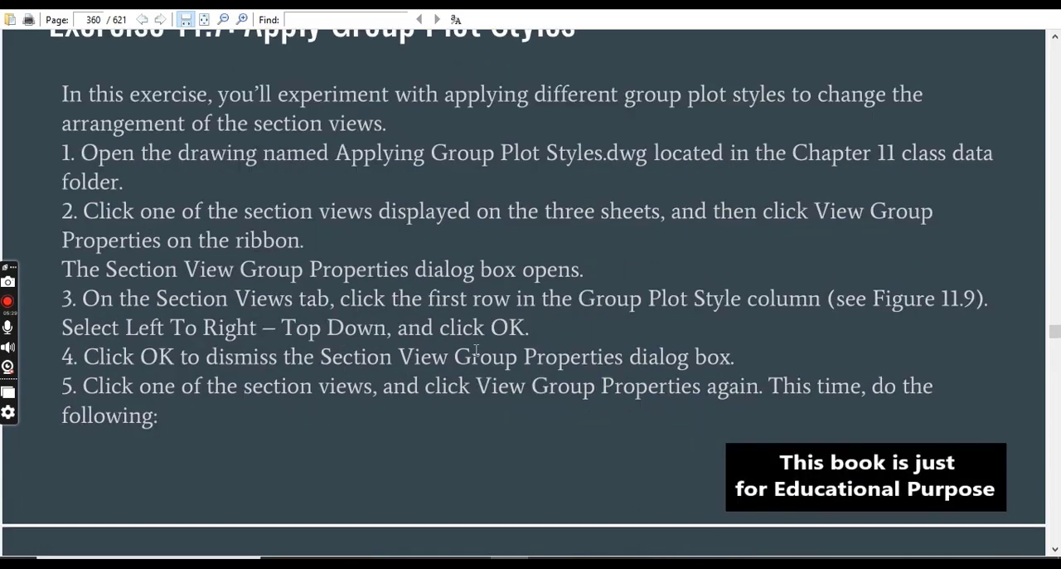
# Scroll the PDF to page 361 showing Figure 11.9 and step 5's sub-steps a–c
pyautogui.scroll(-3)
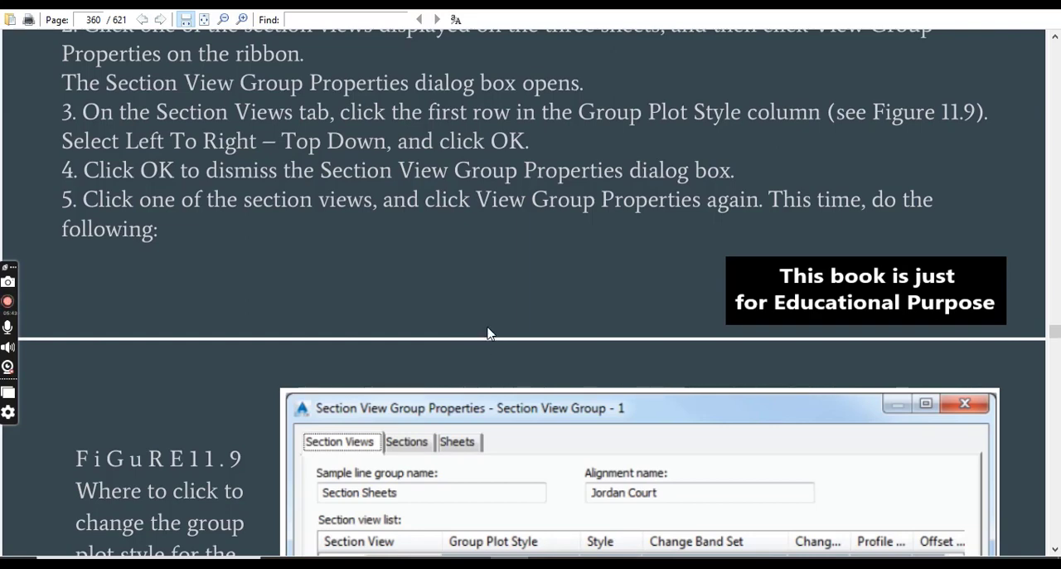
pyautogui.scroll(-3)
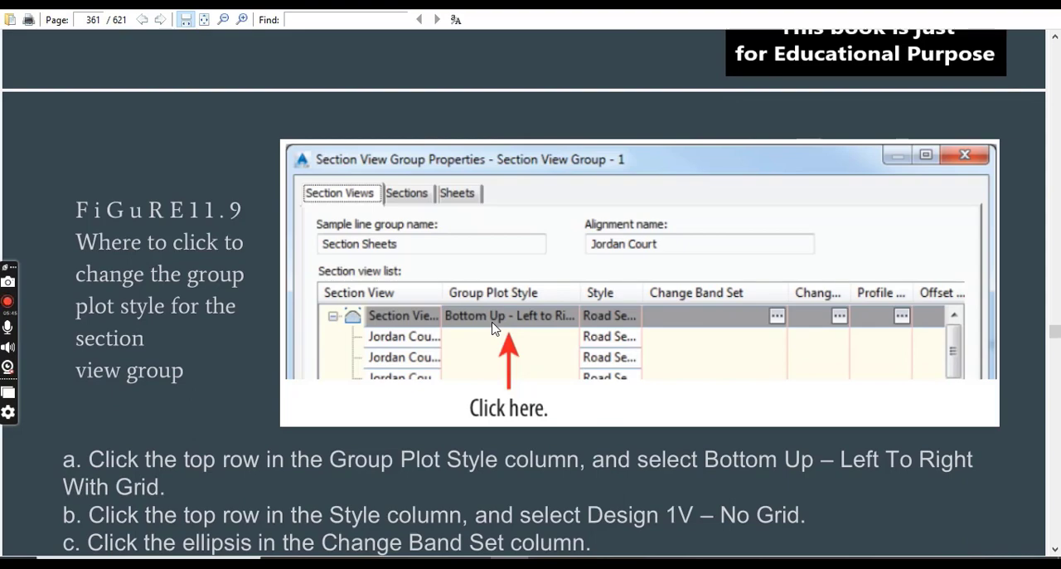
pyautogui.scroll(-3)
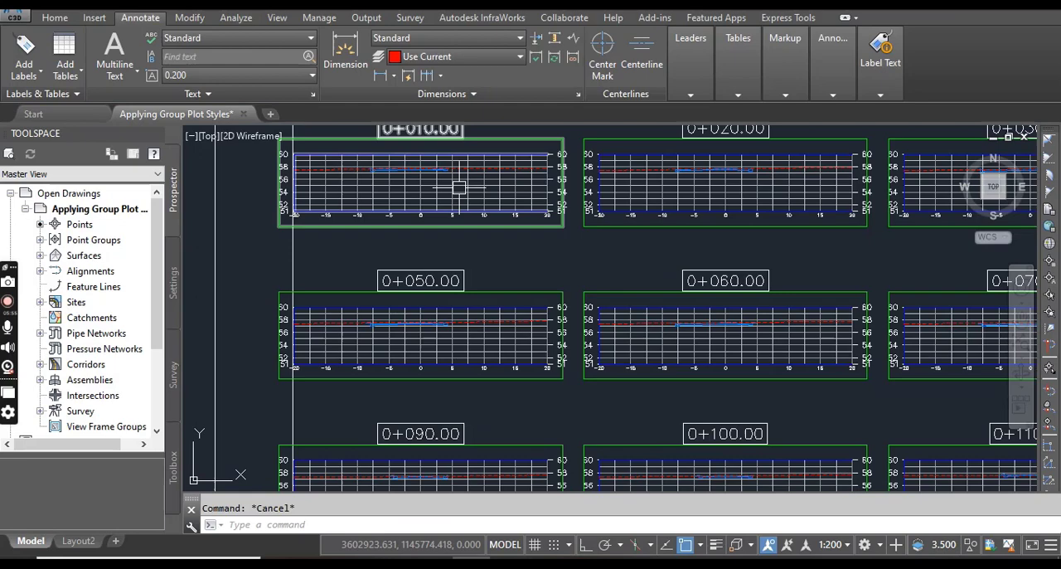
# Select a section view, reopen its group properties and review the Group Plot Style cell before closing
pyautogui.click(421, 183)
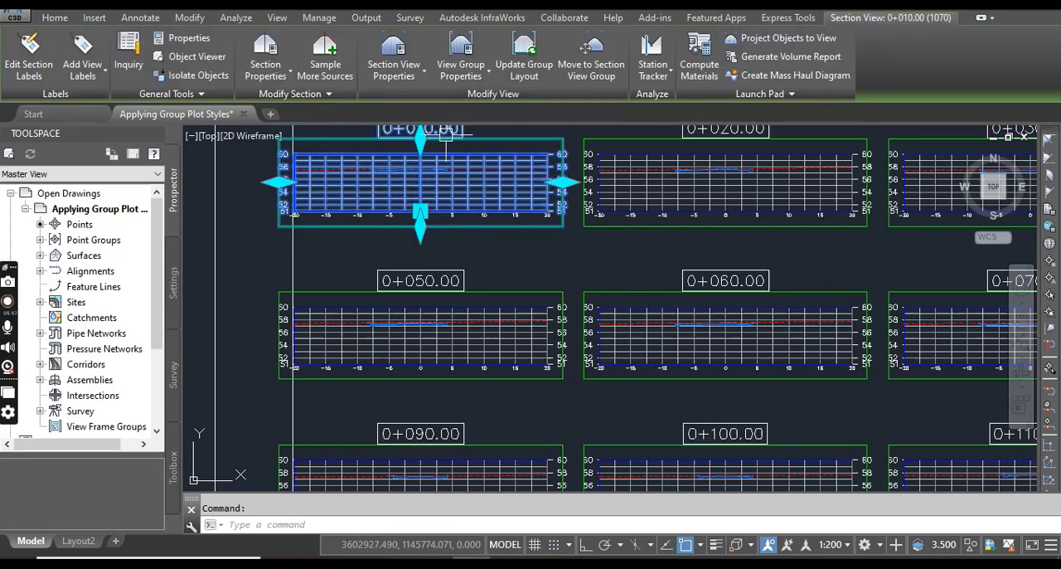
pyautogui.click(460, 53)
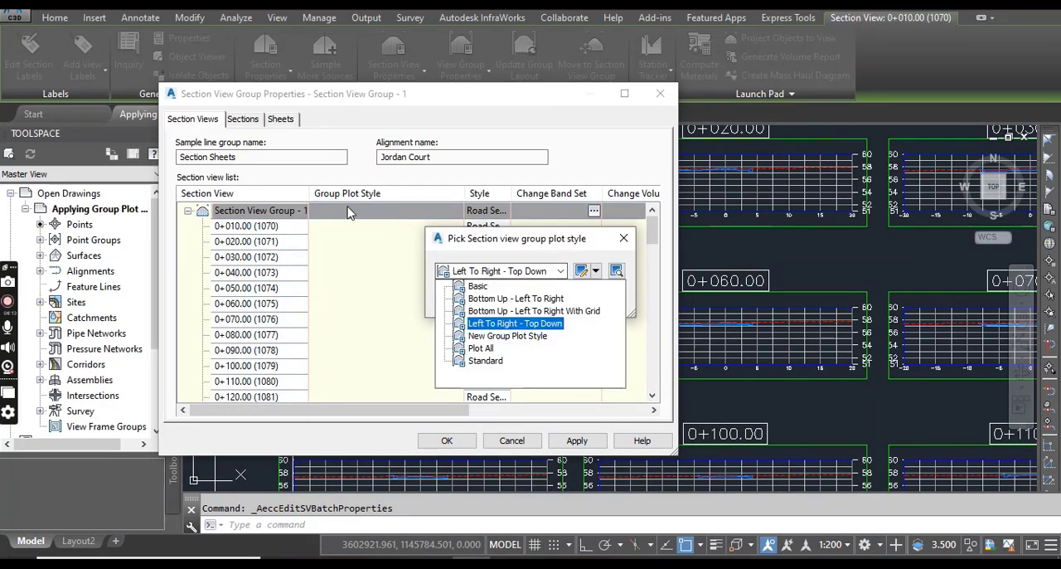
pyautogui.click(507, 335)
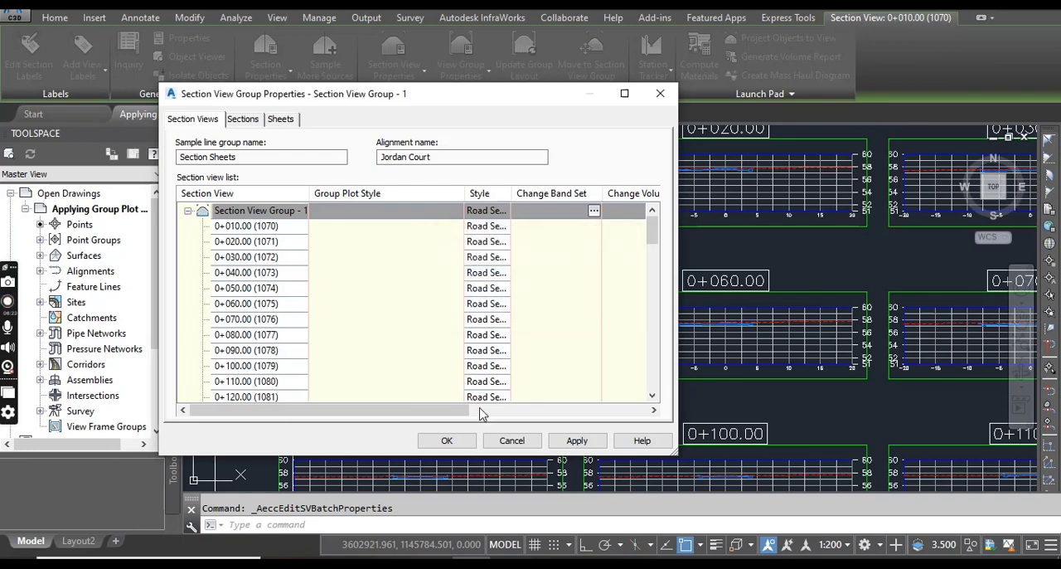
pyautogui.click(447, 441)
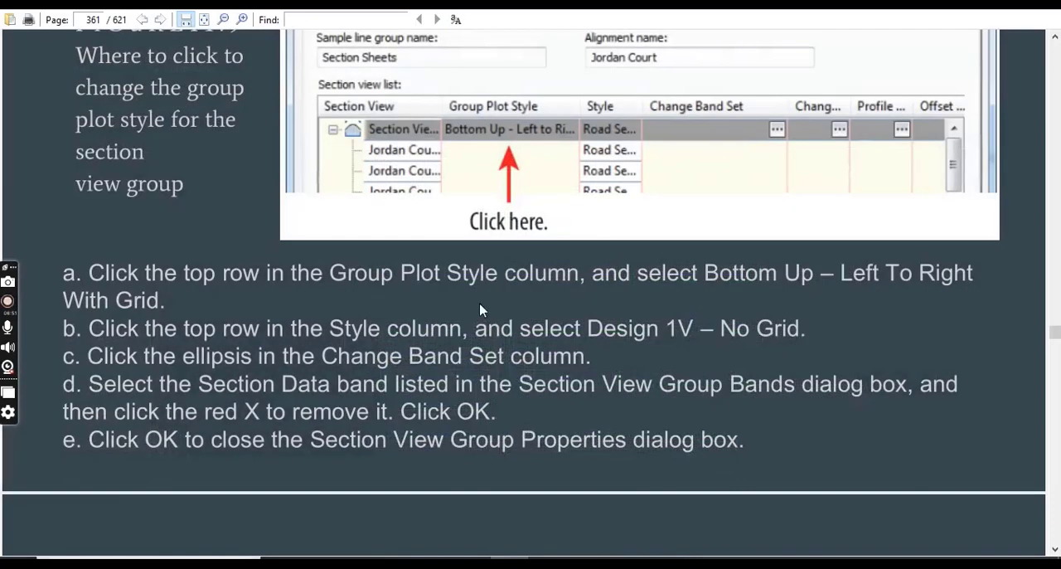
# Scroll the PDF onto page 362 showing steps 6–8 on updating the group layout and saving
pyautogui.scroll(-3)
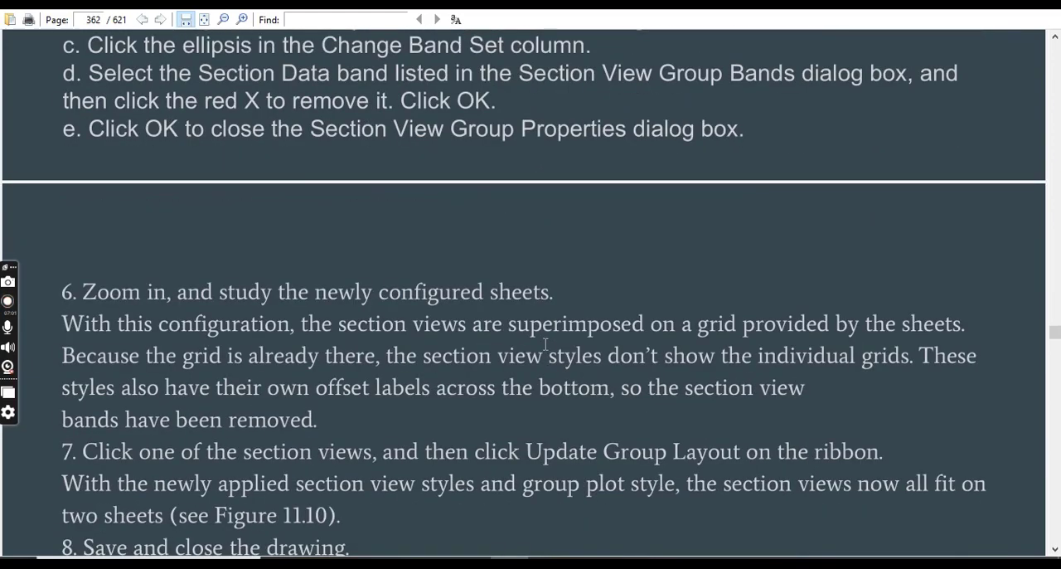
pyautogui.scroll(-3)
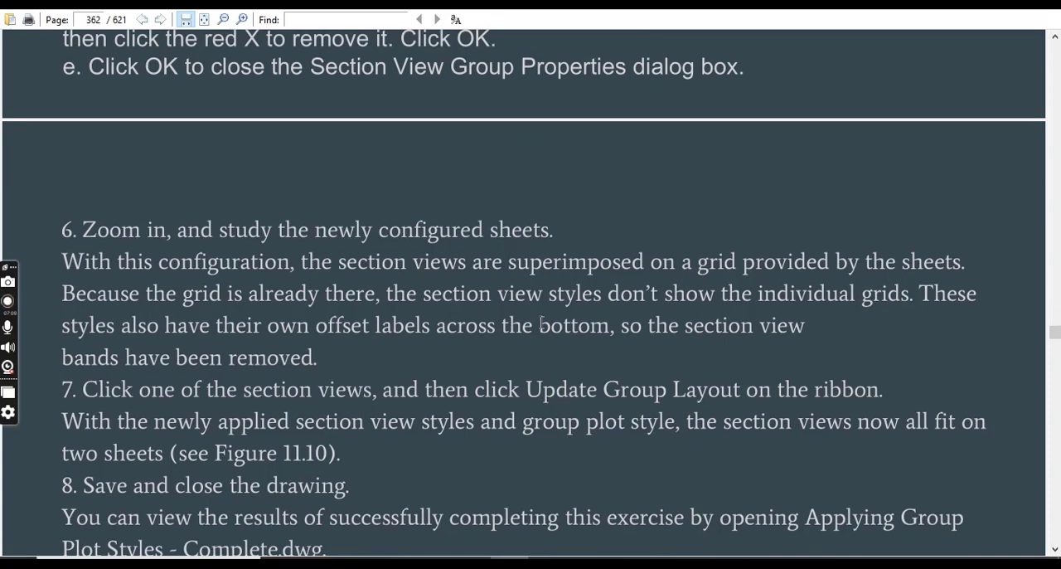
pyautogui.click(9, 300)
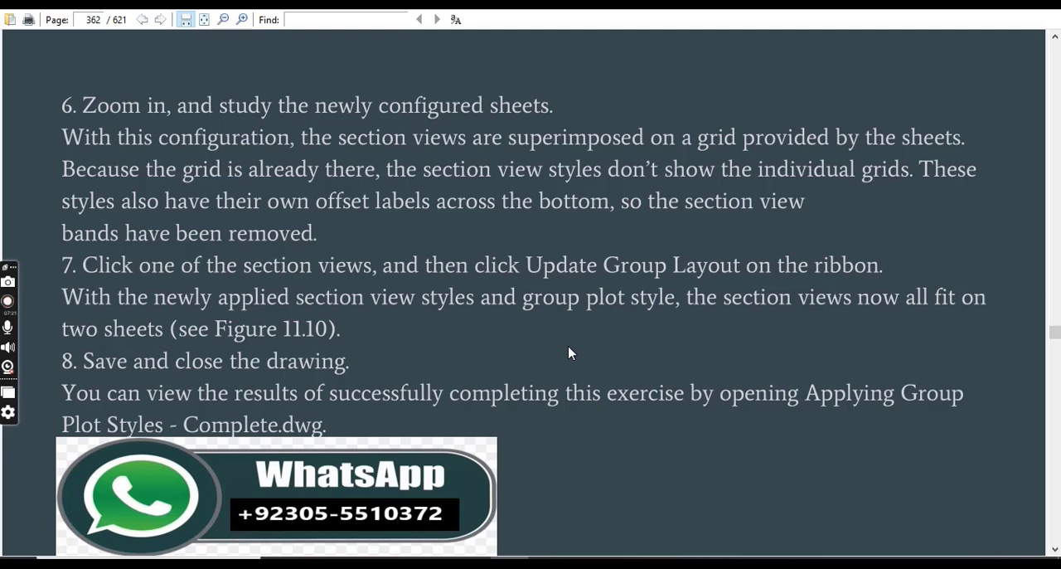
pyautogui.moveTo(599, 353)
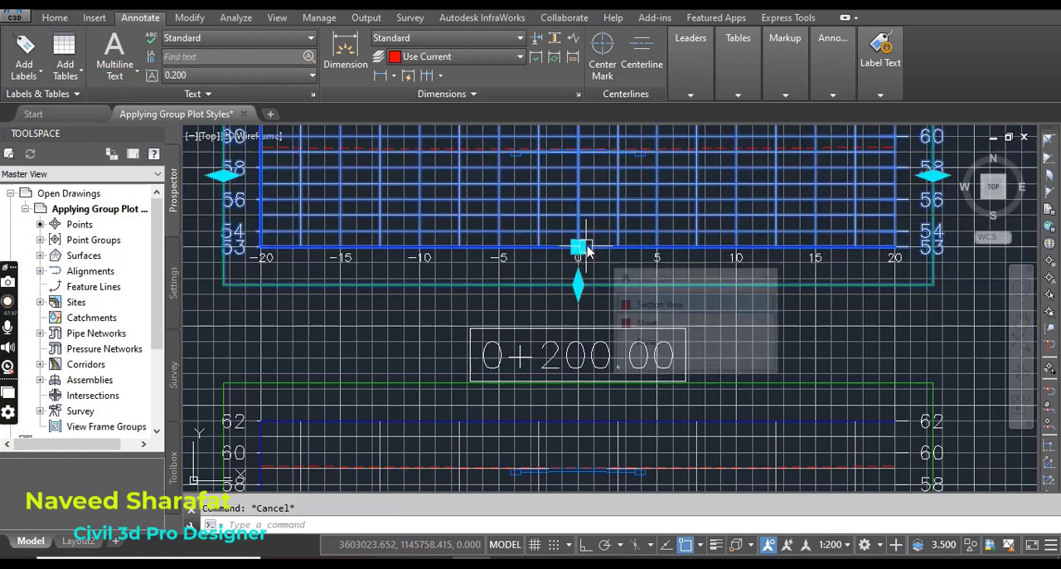
# Set Section View Group - 1's Group Plot Style to Bottom Up - Left To Right via View Group Properties
pyautogui.click(578, 249)
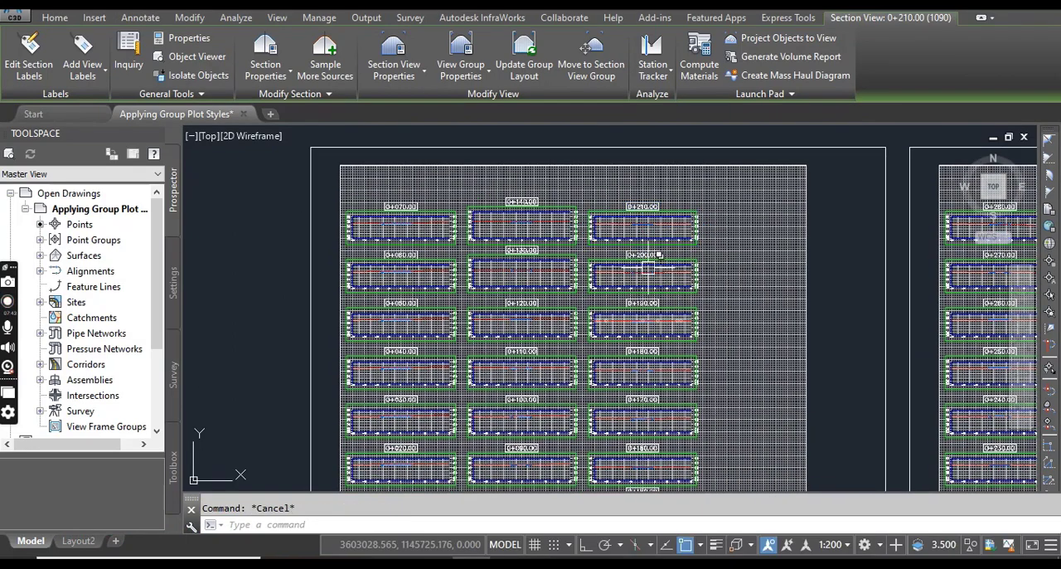
pyautogui.click(139, 16)
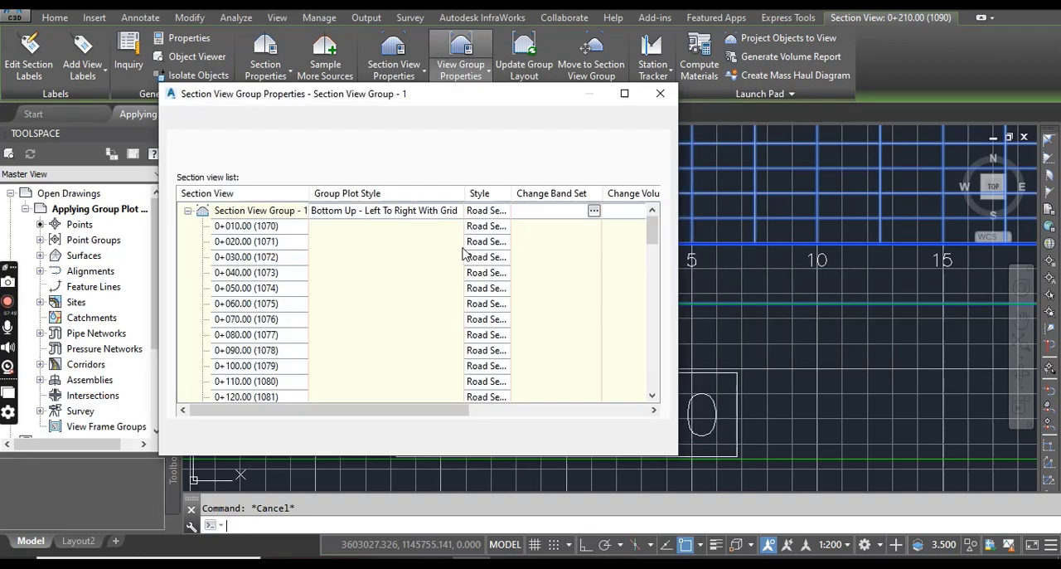
pyautogui.click(593, 210)
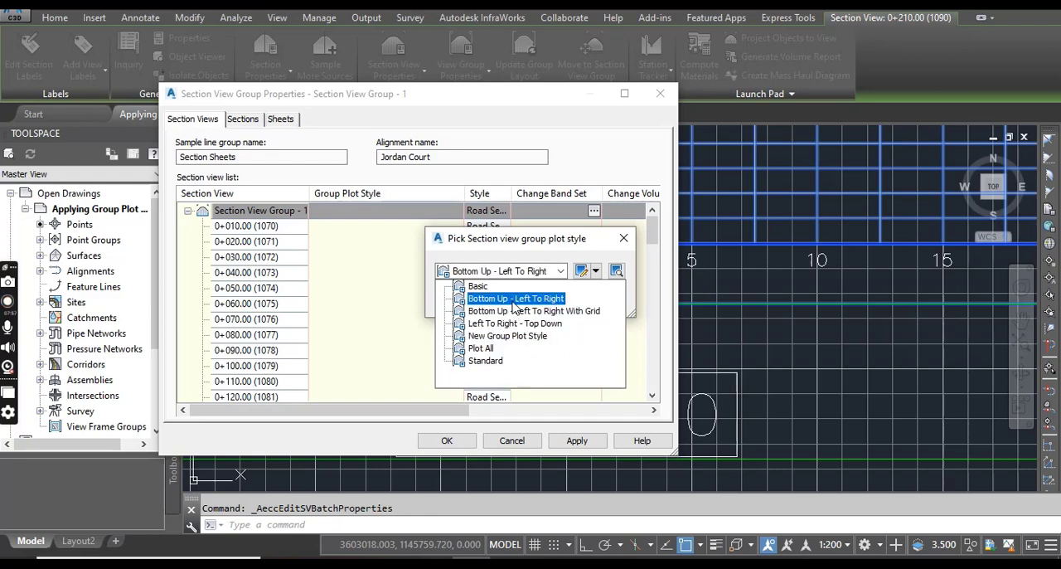
pyautogui.click(516, 297)
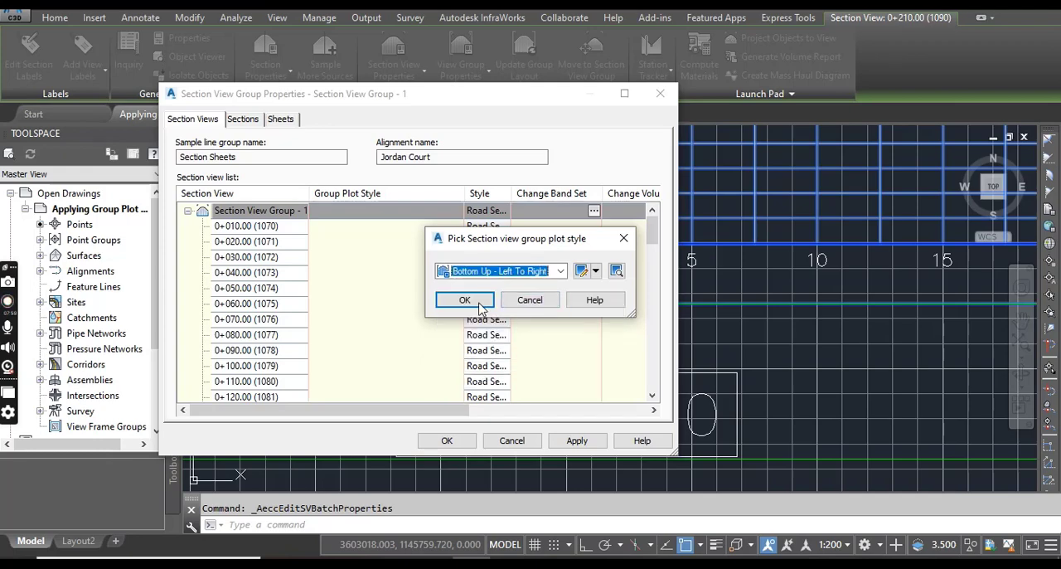
pyautogui.click(465, 299)
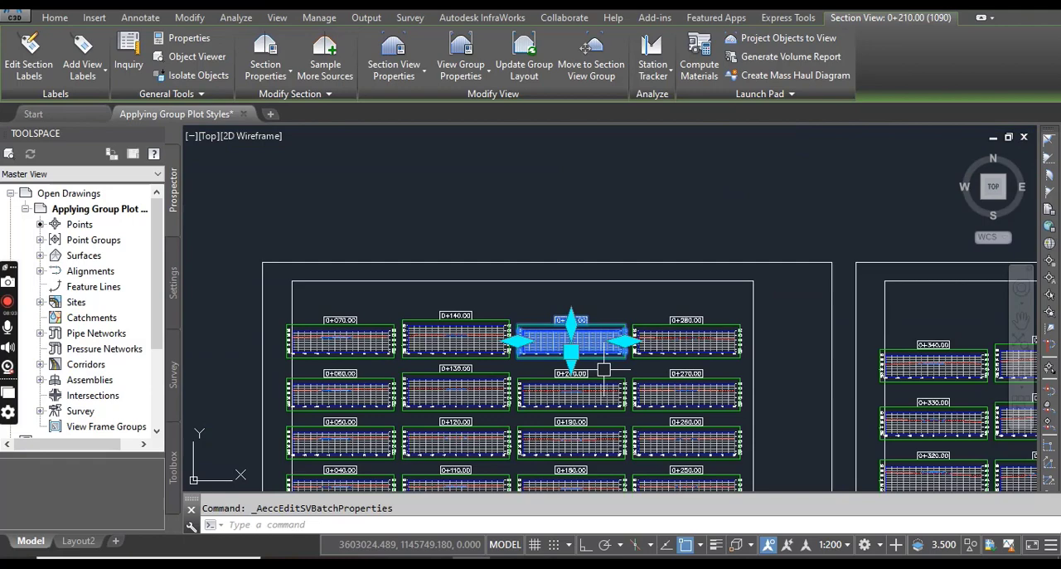
pyautogui.click(140, 16)
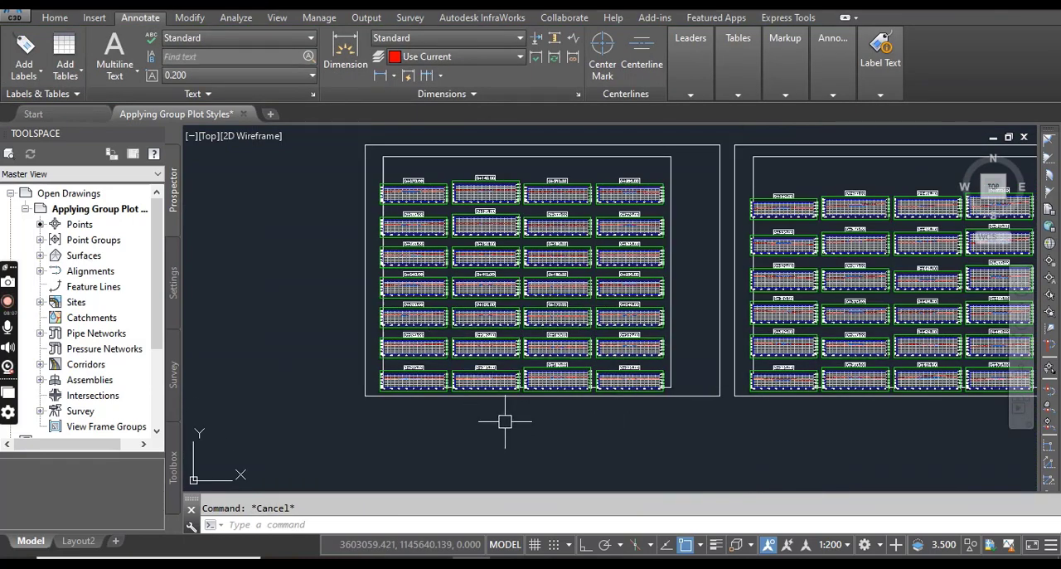
pyautogui.moveTo(506, 421)
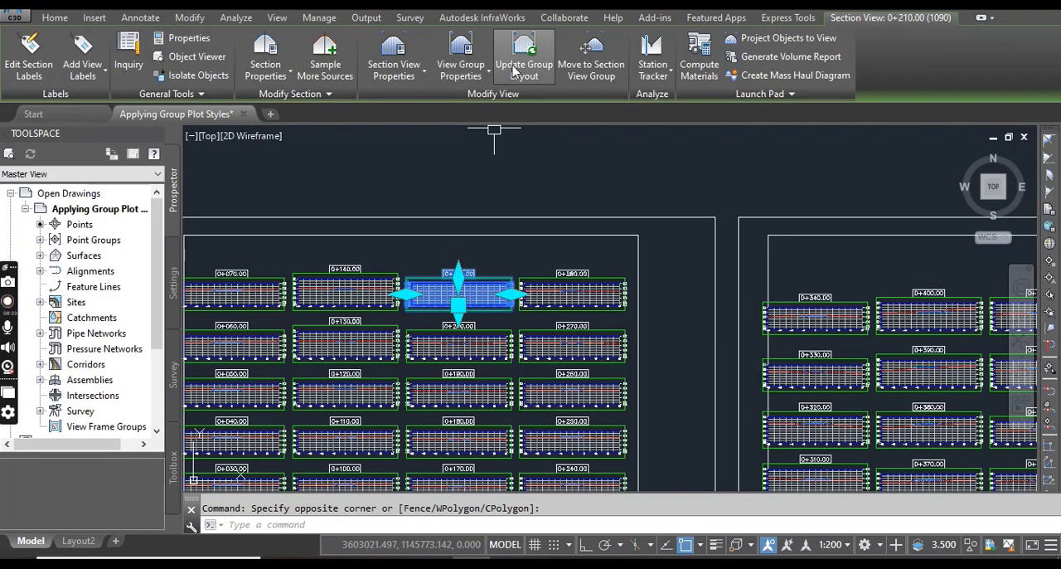
pyautogui.moveTo(672, 266)
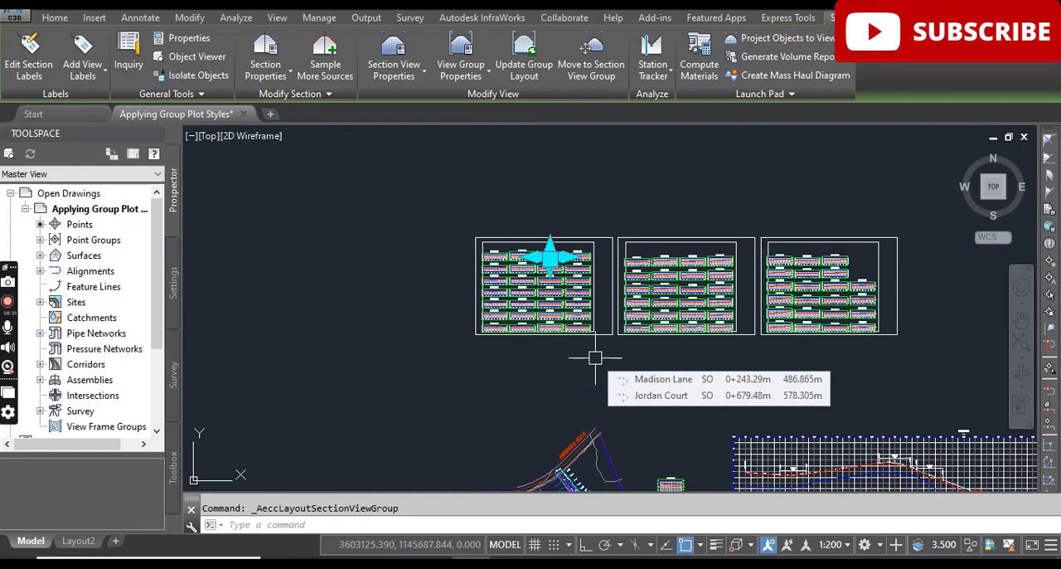
# Run Update Group Layout on the selected section view to repack views onto the sheets
pyautogui.click(140, 18)
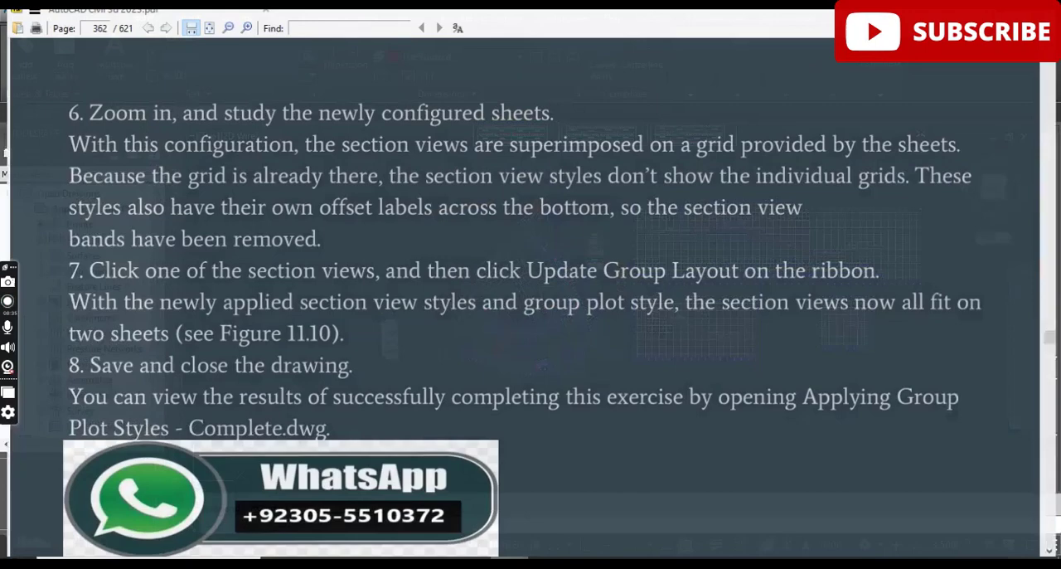
# Scroll page 362 past step 8 toward Figure 11.10's sheets
pyautogui.scroll(-3)
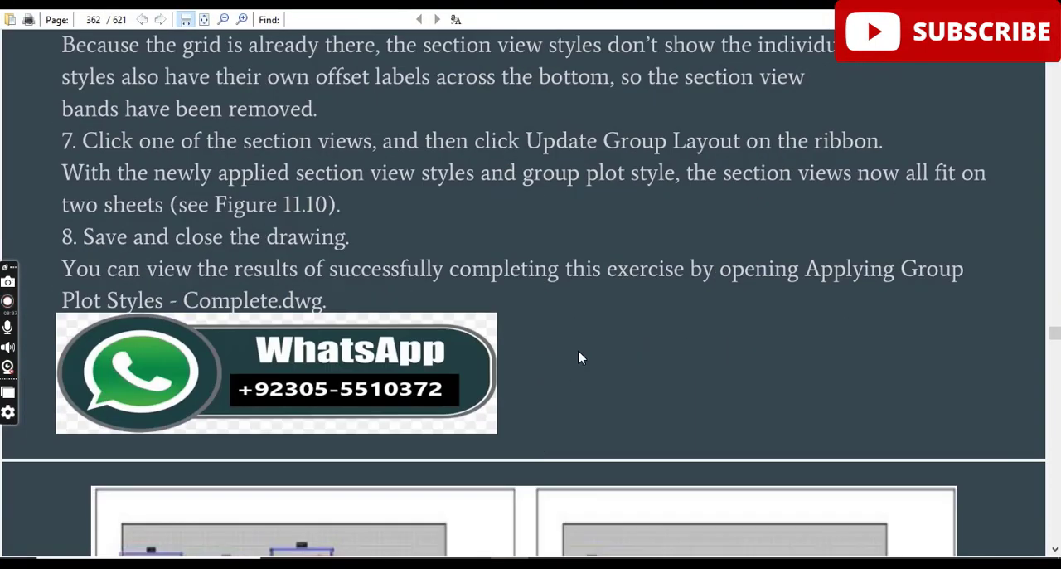